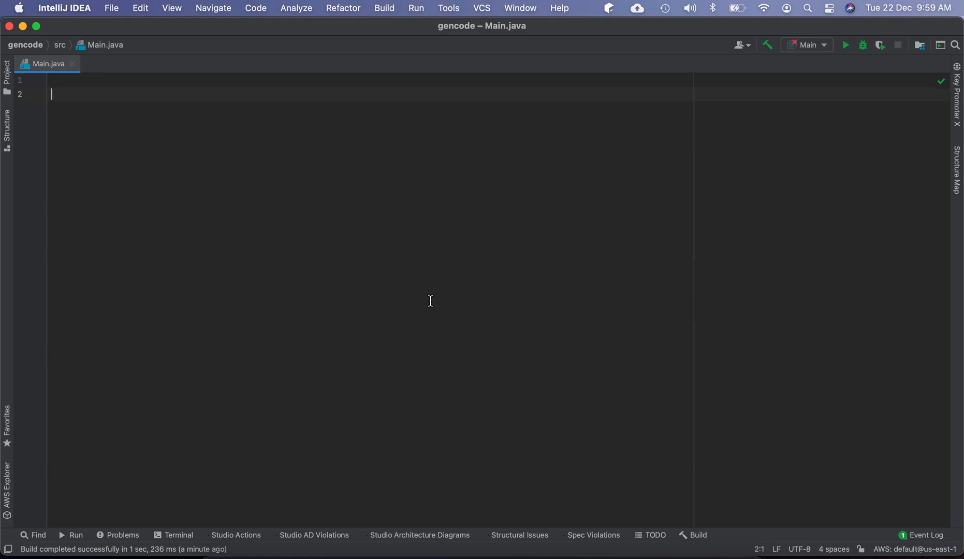
Declare class Image with String fields name, path and type
text(class Image {)
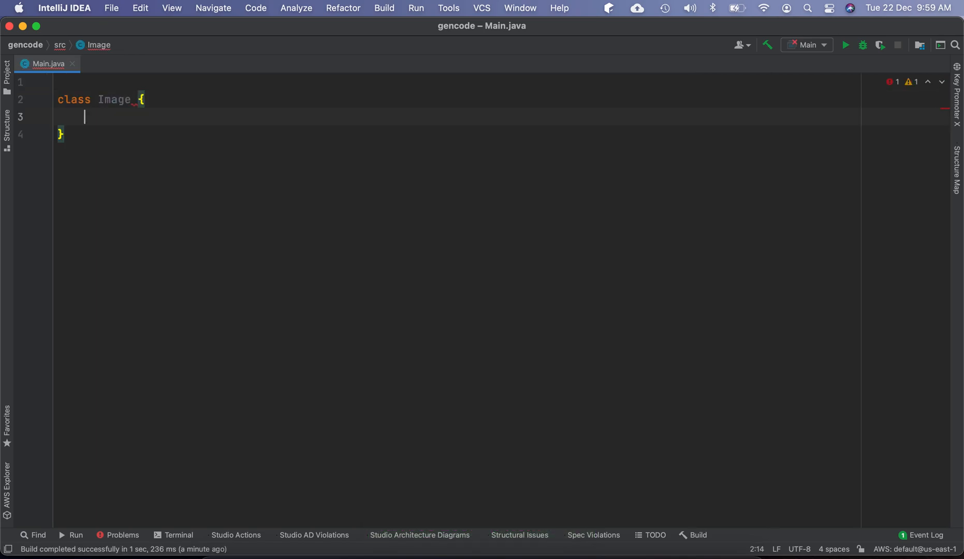
text(String)
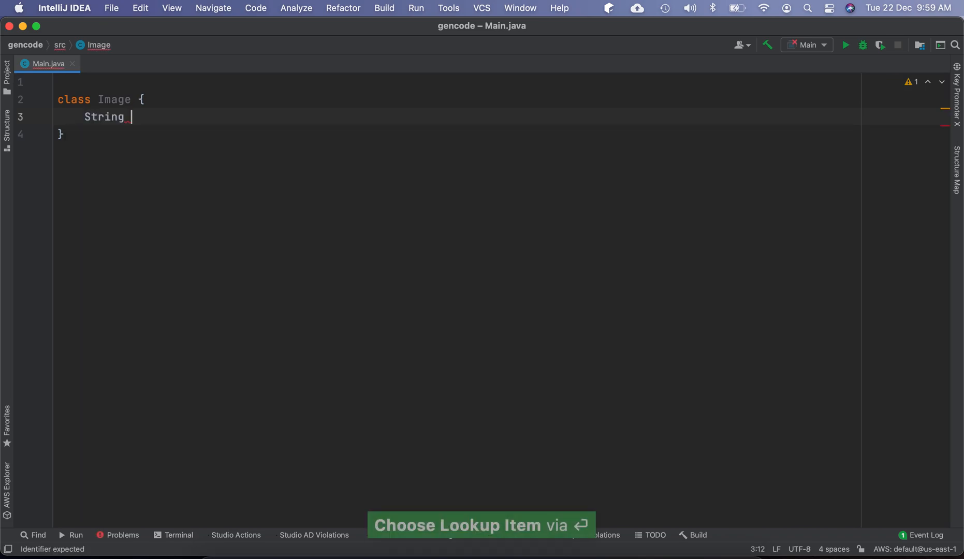
text(name;)
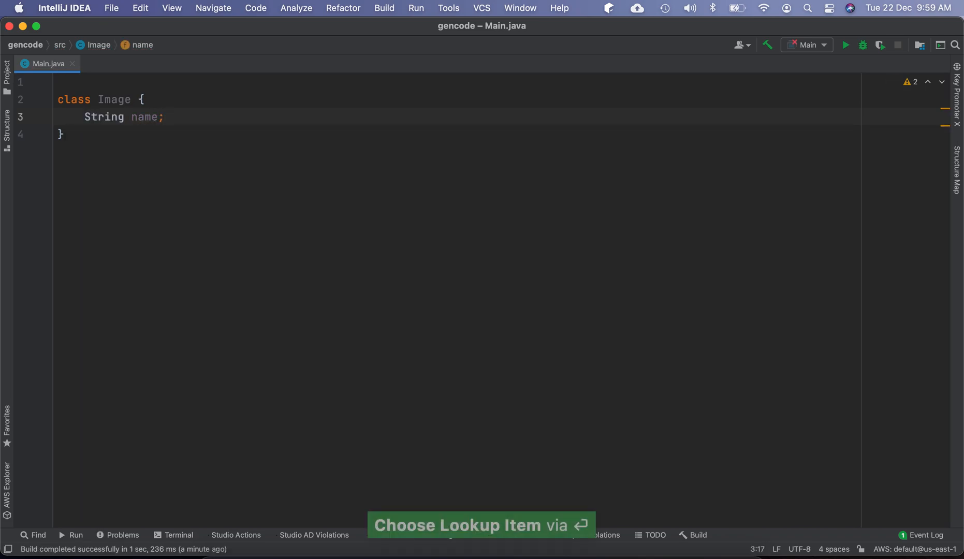
text(String)
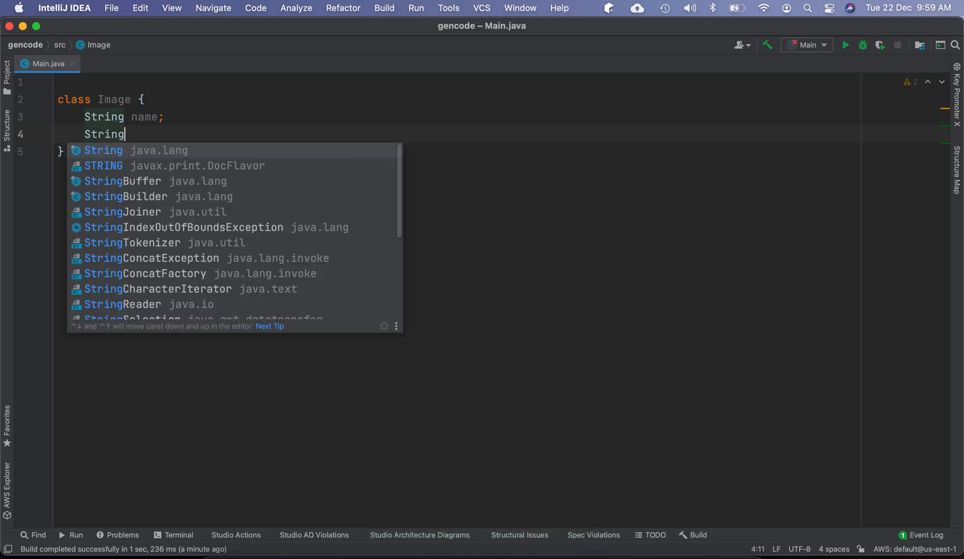
text(path;)
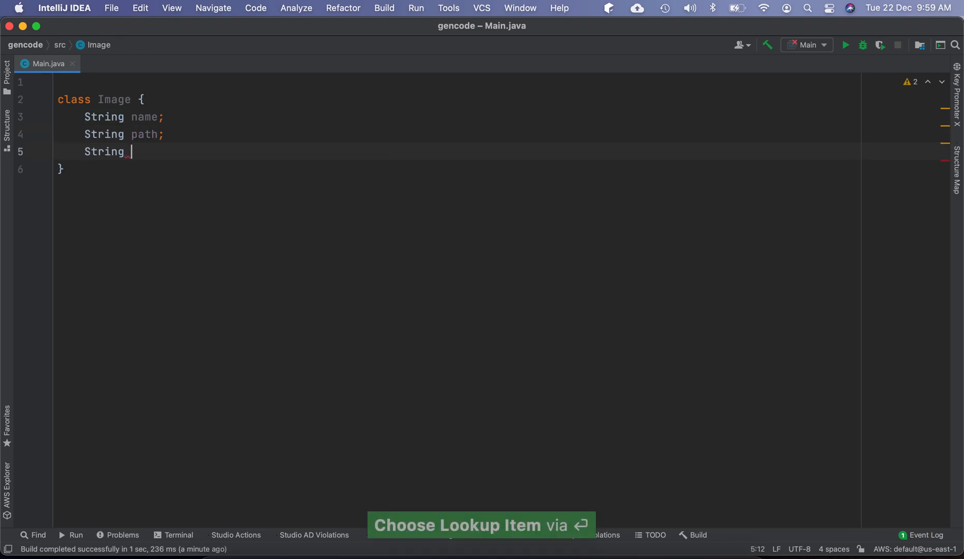
text(type;)
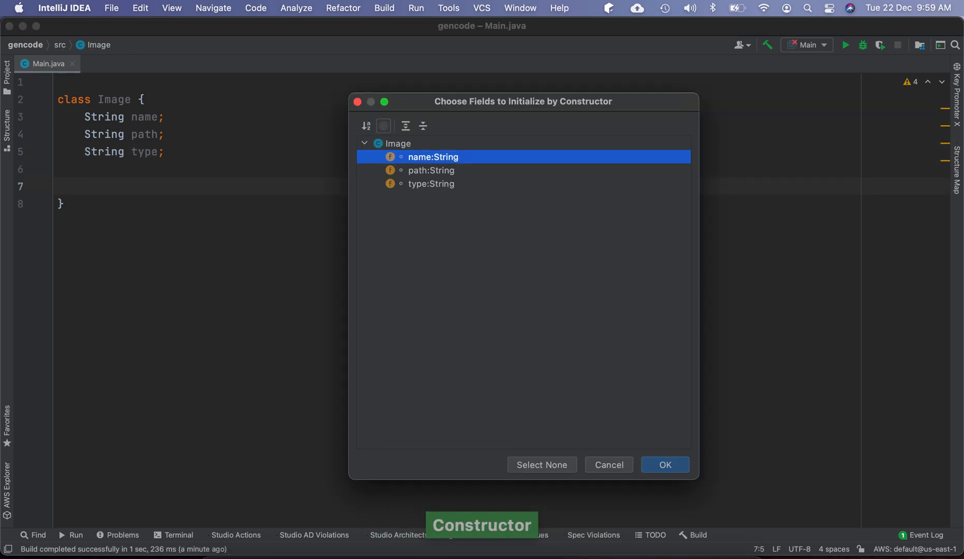
Generate a constructor initializing all three fields and a toString listing them
click(664, 465)
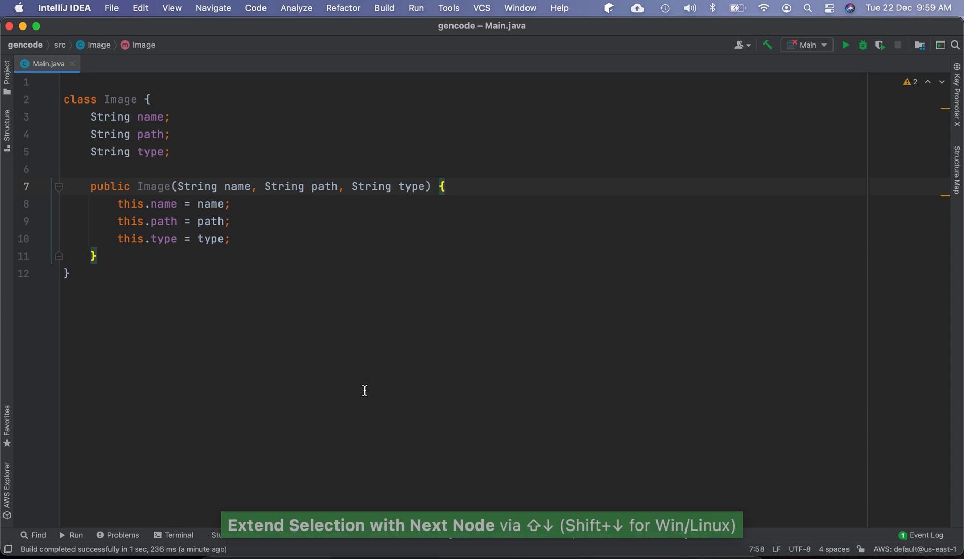
key(cmd+n)
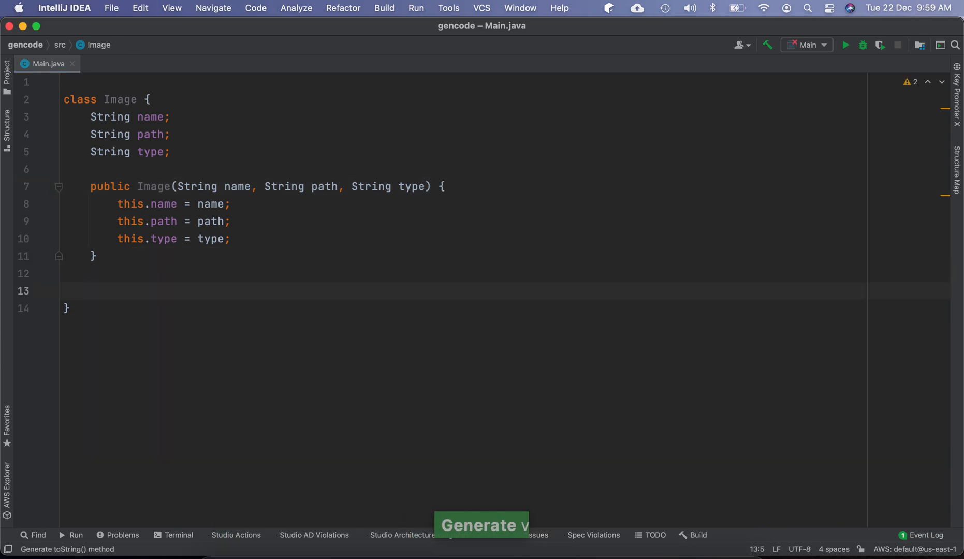
click(482, 525)
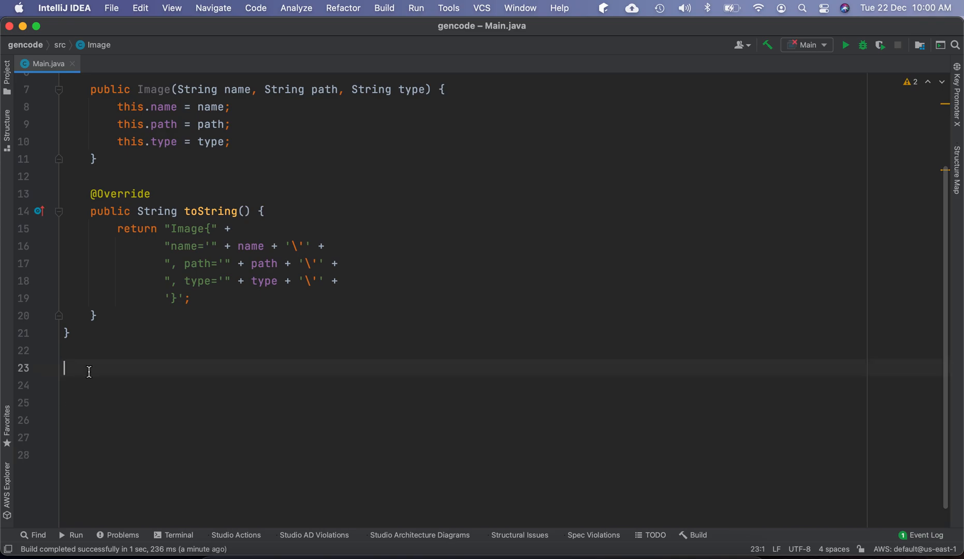
Add class Poster extending Image with a generated constructor passing ".png" as the type to super
text(class Poster extends Image {)
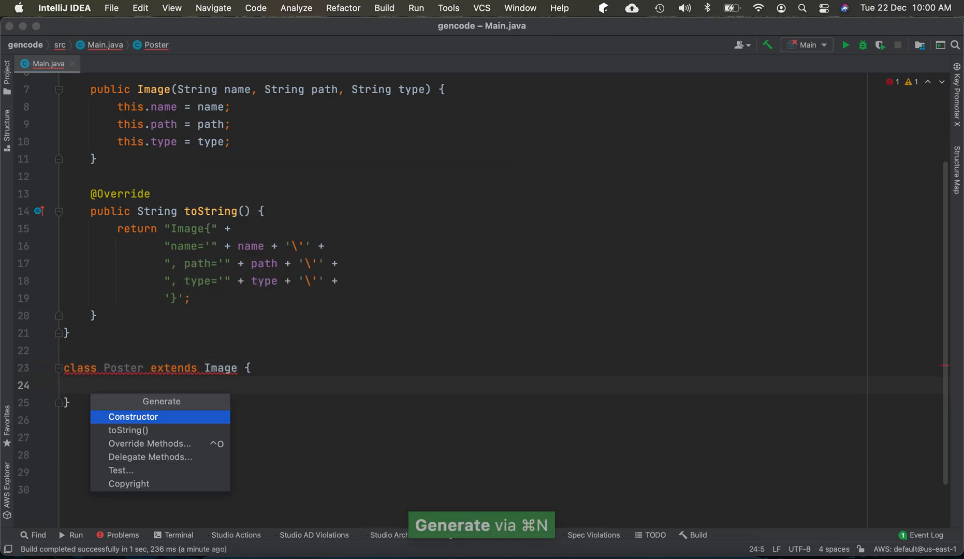
click(133, 416)
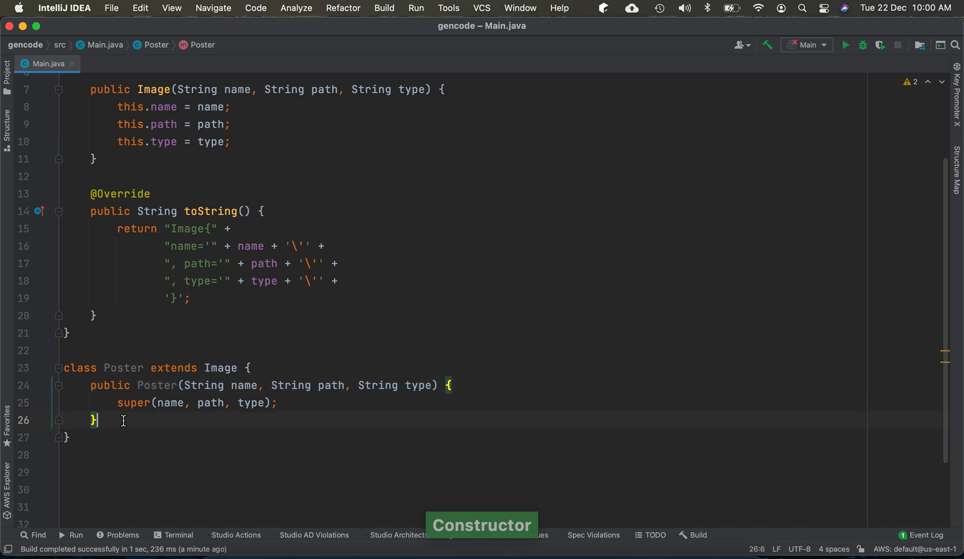
double_click(251, 311)
text(".)
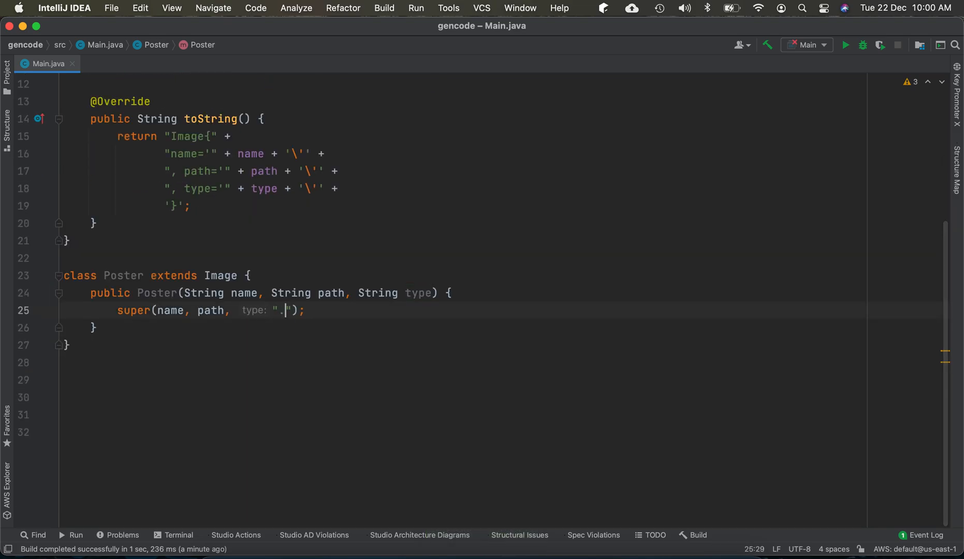
text(png)
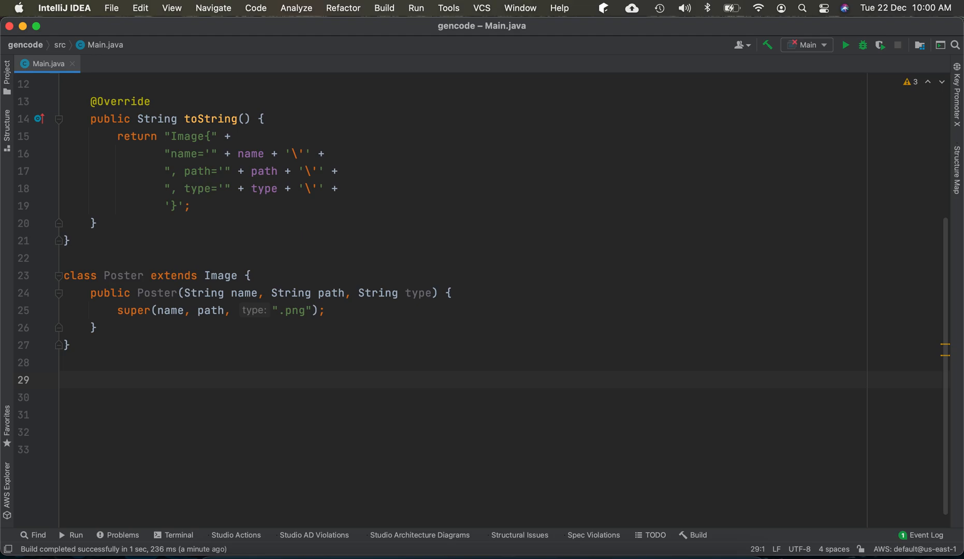
Write class Main whose main prints new Poster("hello", "./hello.png", ".png")
text(class M)
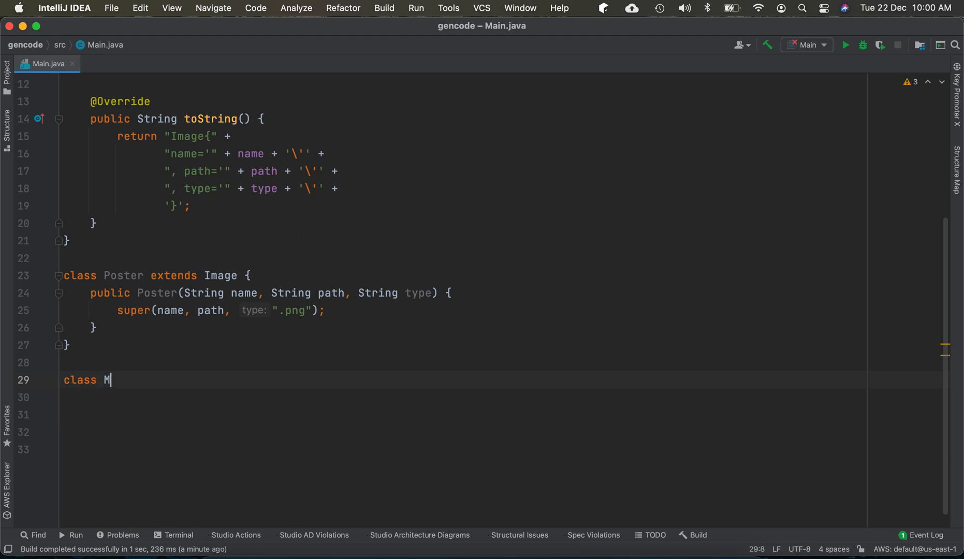
text(a)
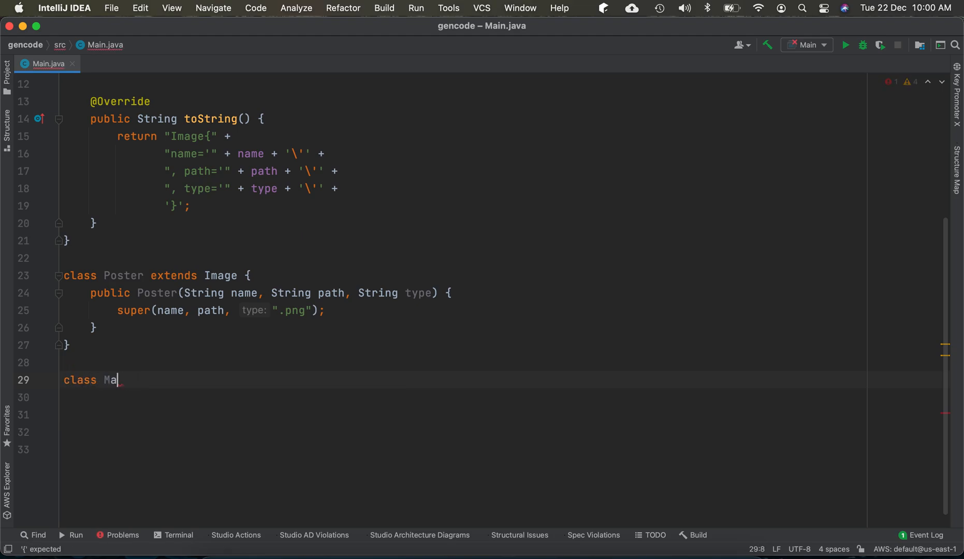
text(in {)
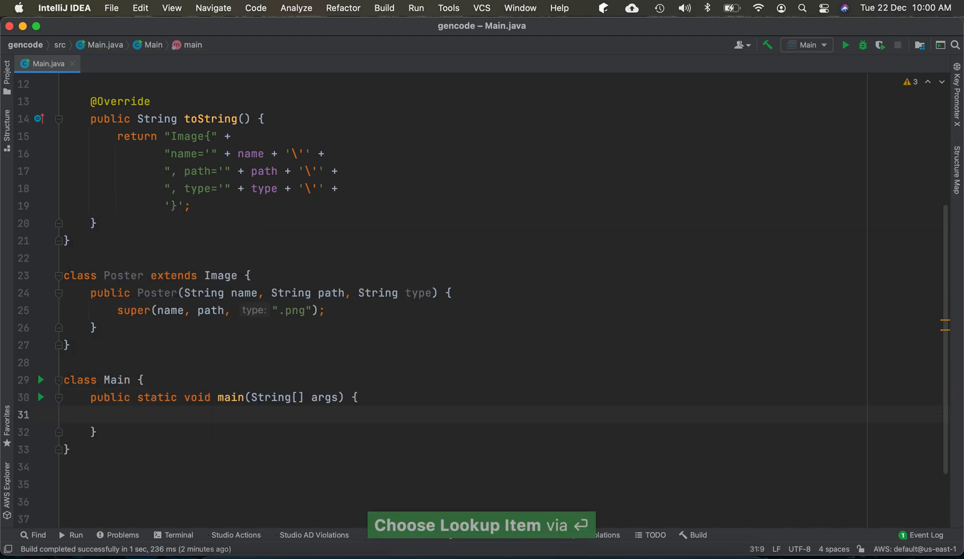
text(new Poster(")
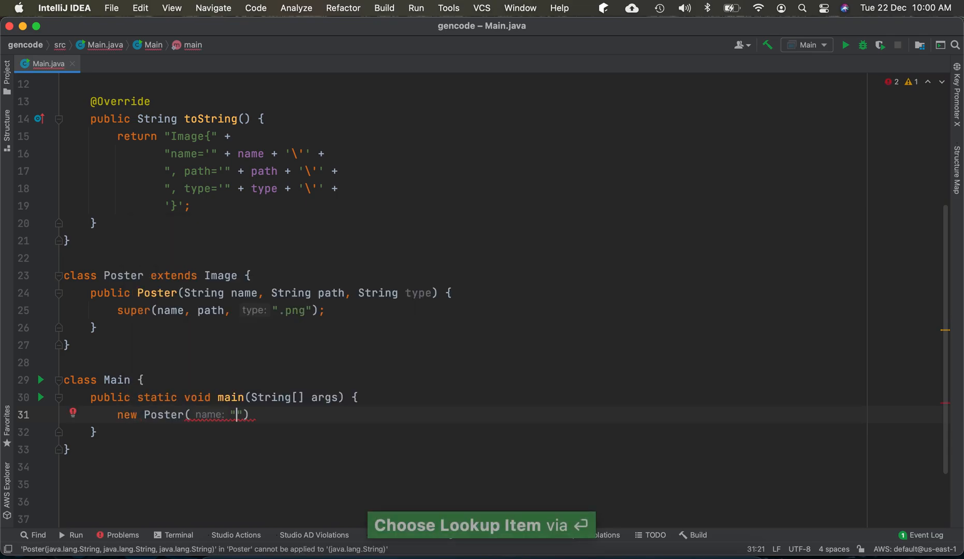
text(hello", "./)
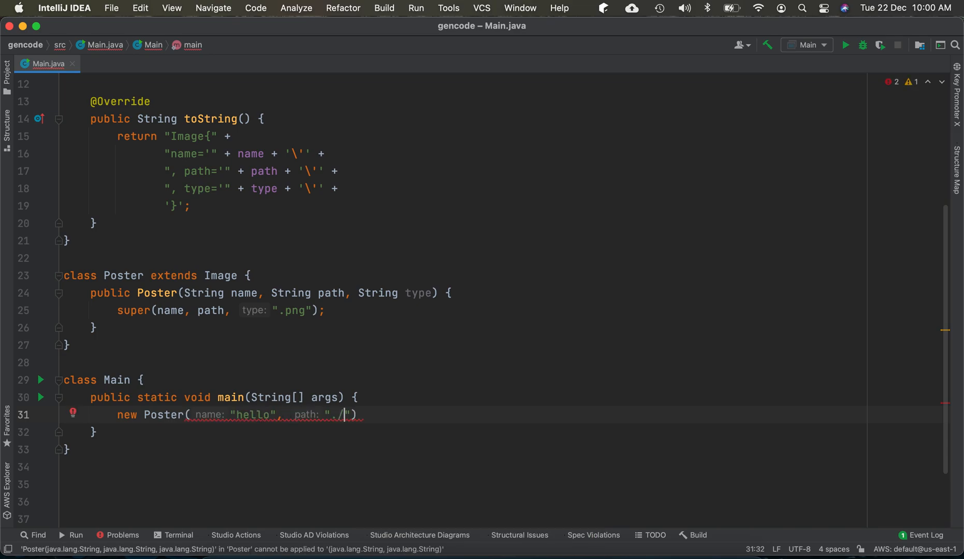
text(hellp.)
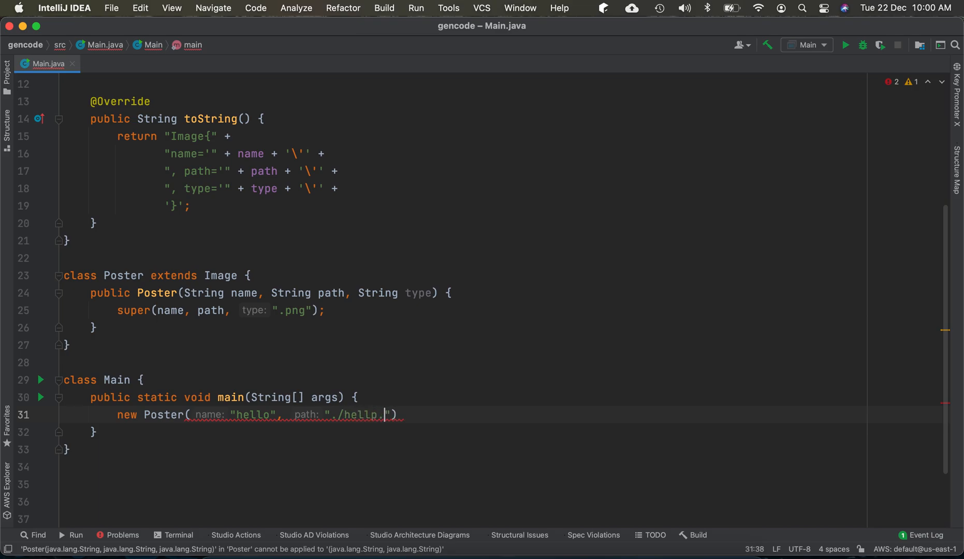
text(png",)
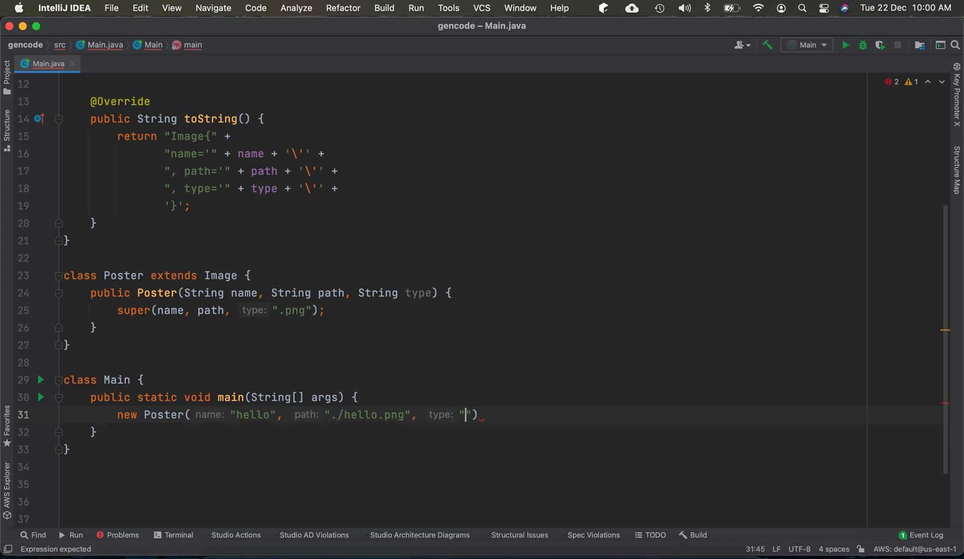
text(.png)
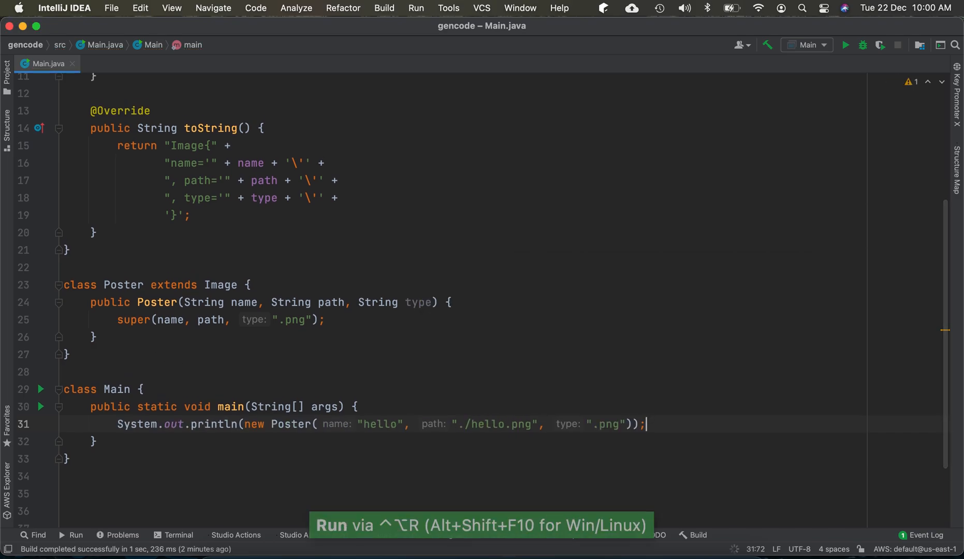
click(846, 45)
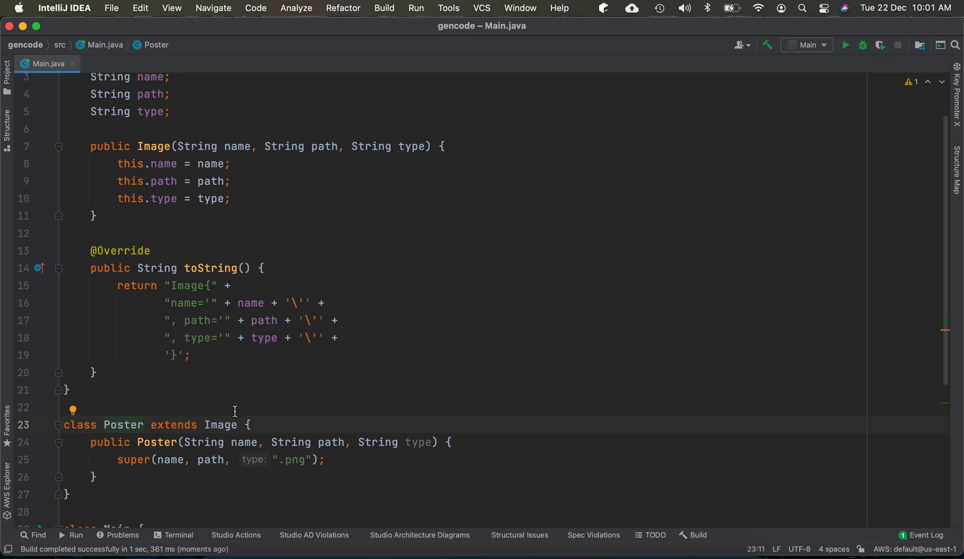
mouse_move(175, 429)
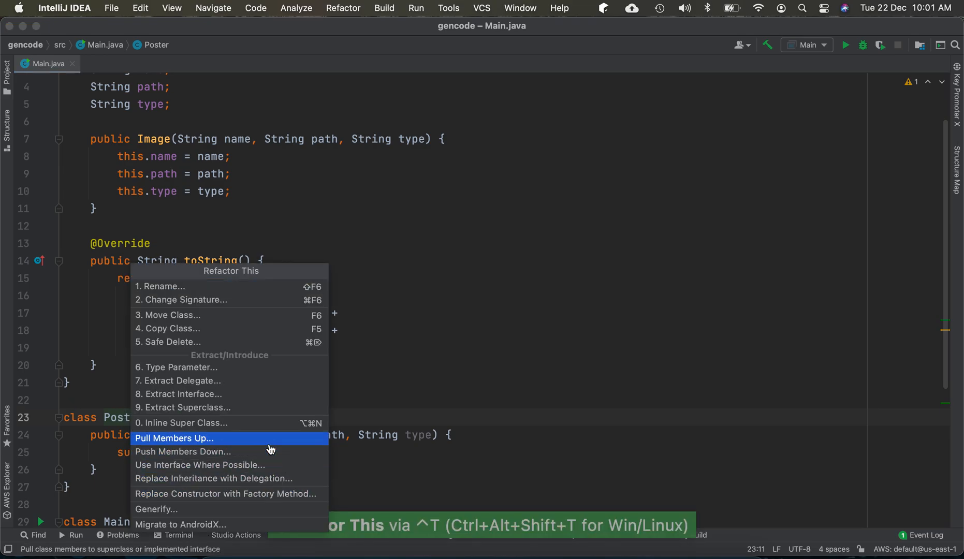
mouse_move(237, 478)
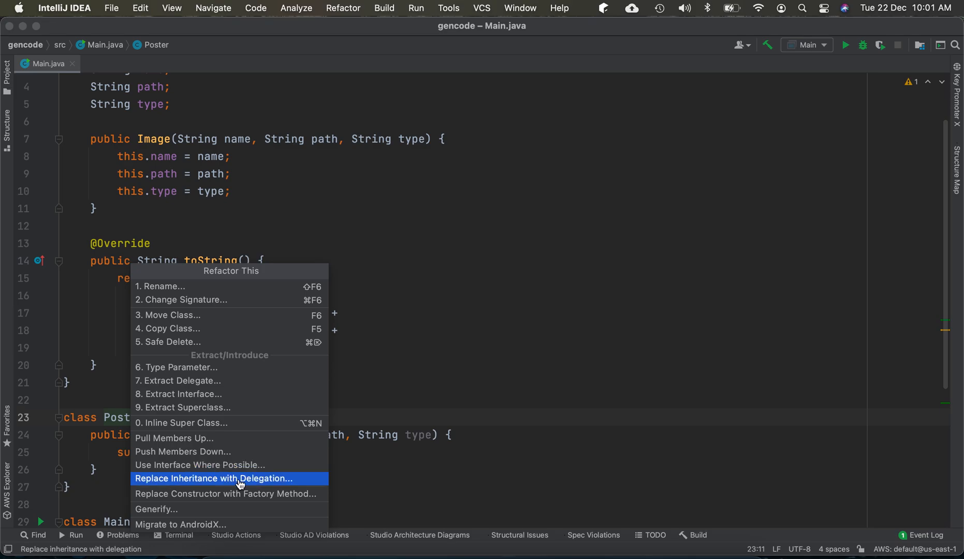
Start Replace Inheritance with Delegation on Poster and review the listed upcast conflicts
click(214, 479)
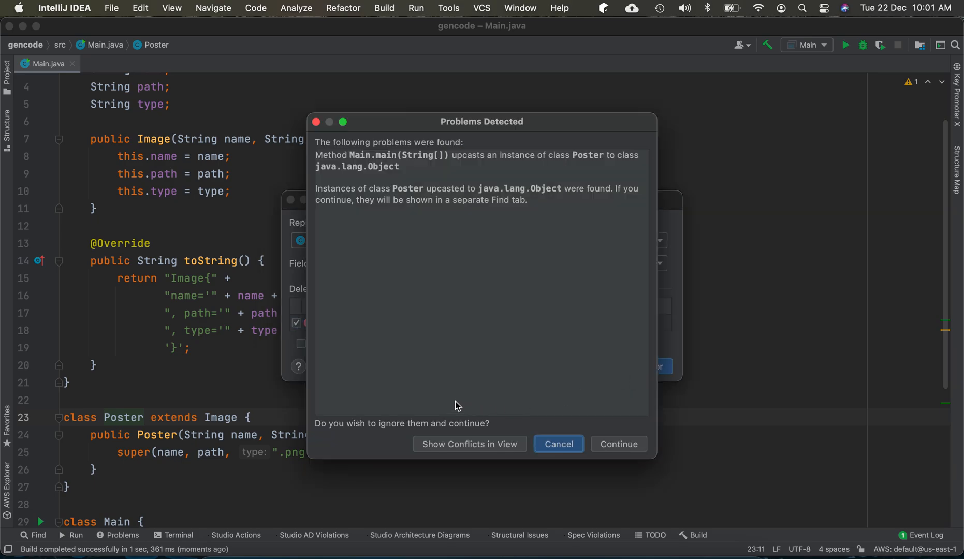
click(618, 445)
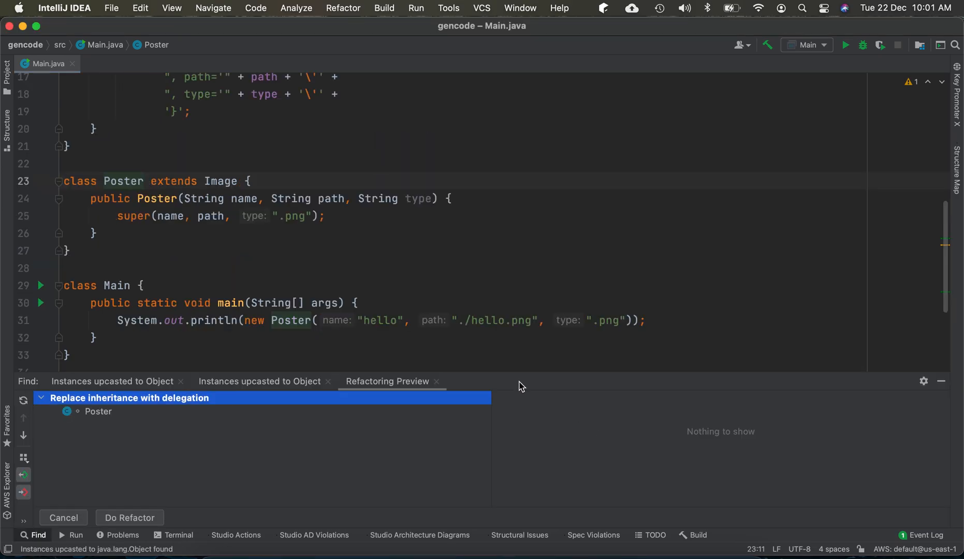
Apply the refactoring so Poster wraps a private final Image, and highlight the line building it
click(129, 518)
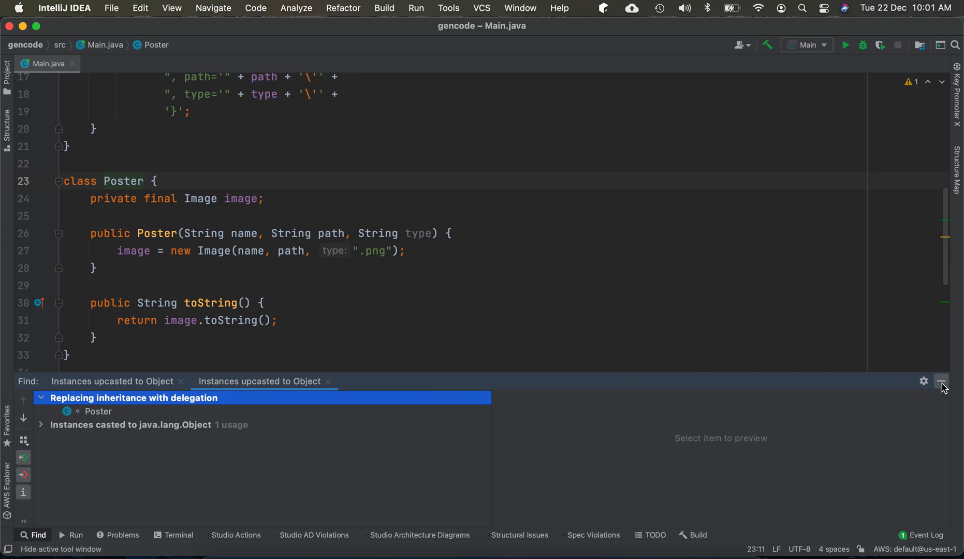
click(942, 381)
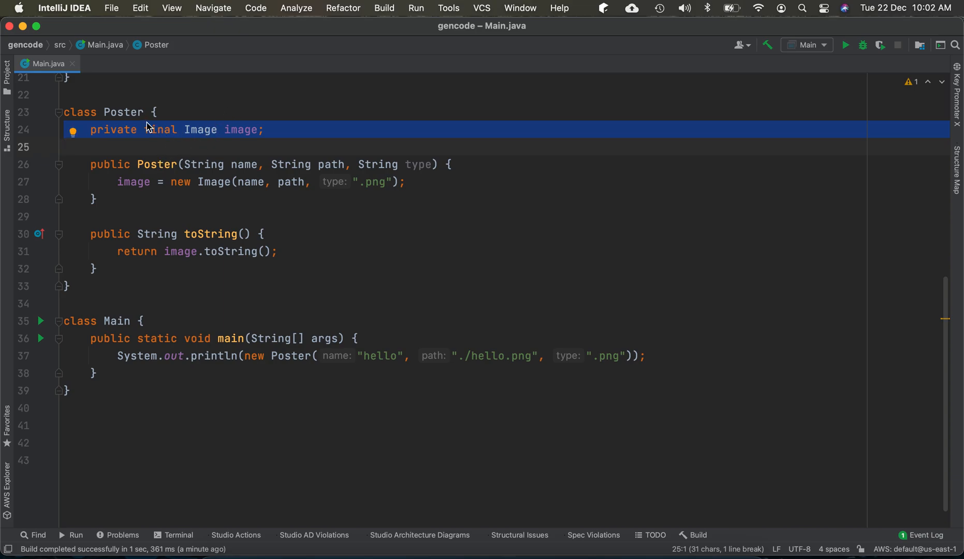
click(123, 182)
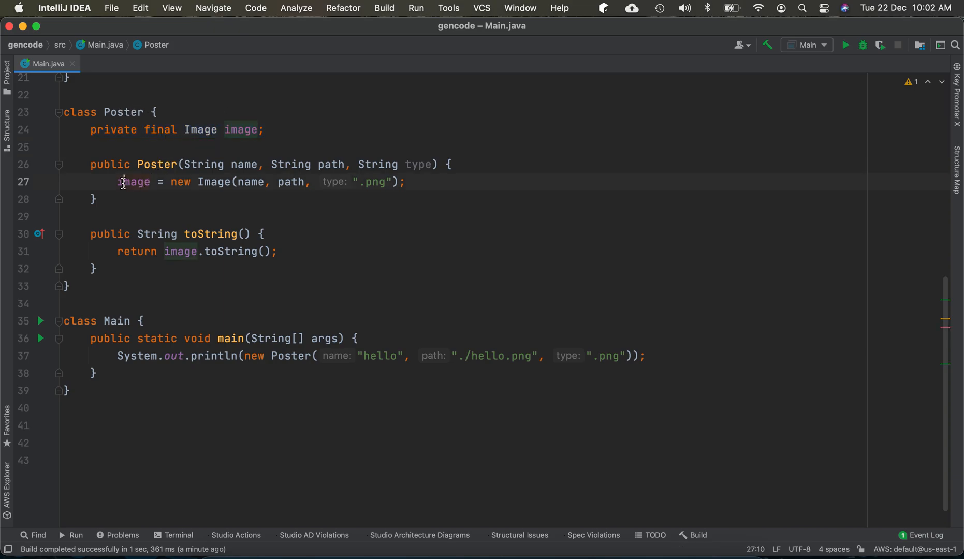
triple_click(246, 181)
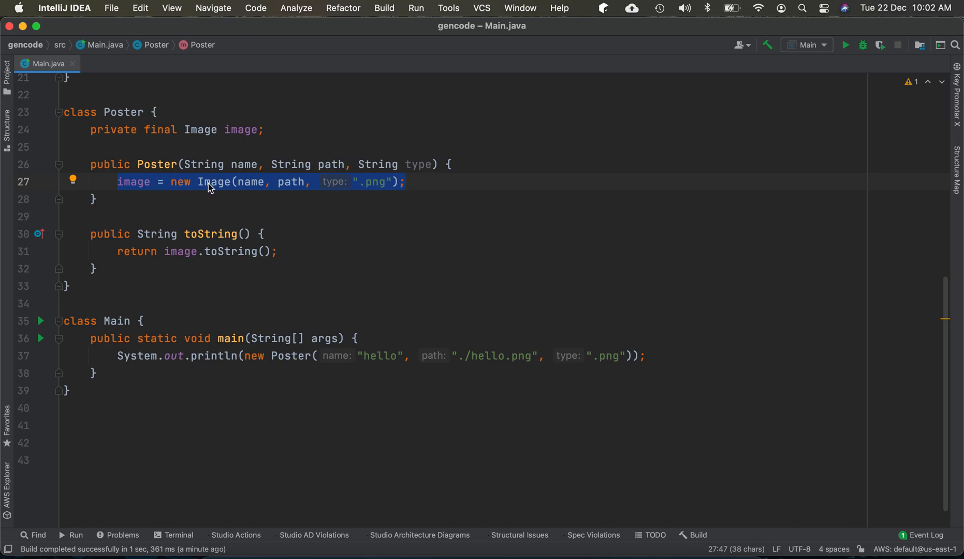
mouse_move(170, 196)
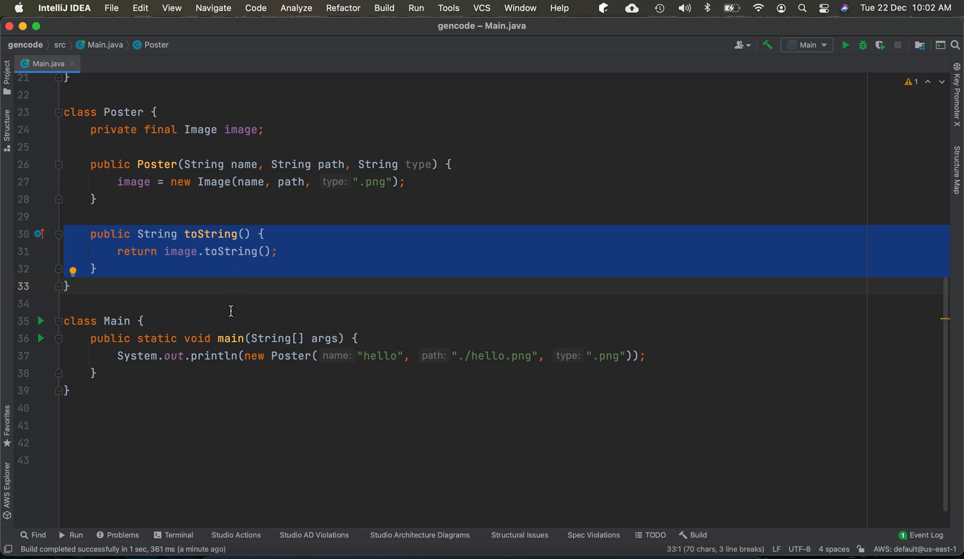
Run Main from the gutter and hide the run output after the successful build
click(41, 321)
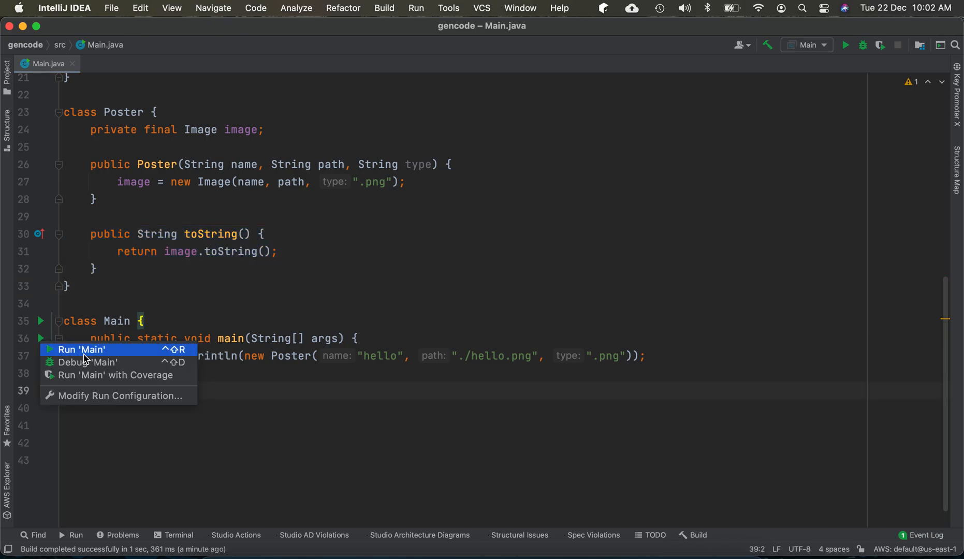
click(81, 348)
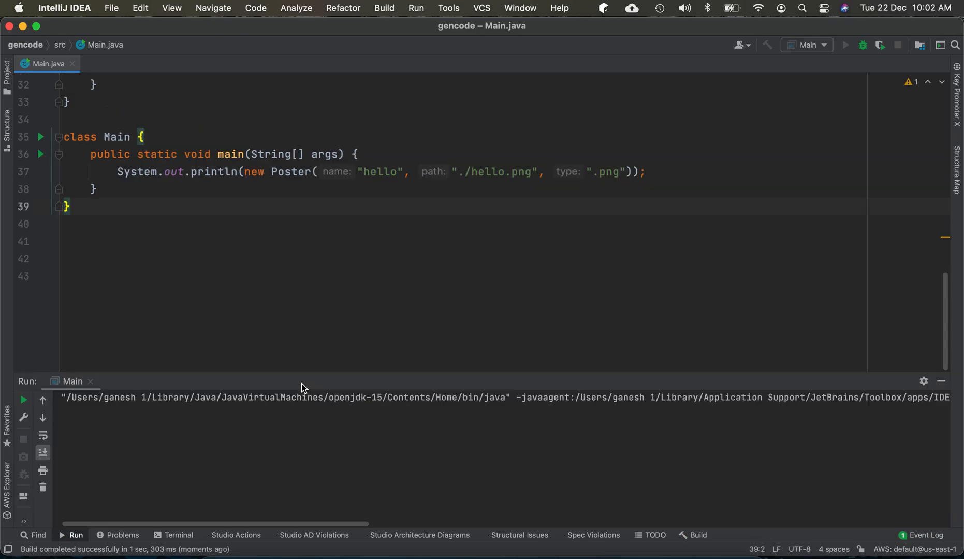
click(844, 45)
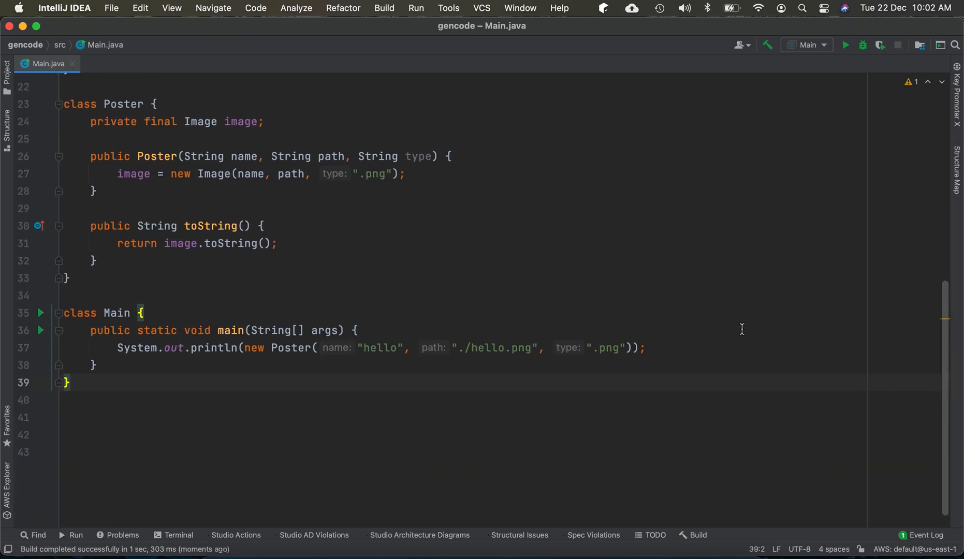
scroll(up, 3)
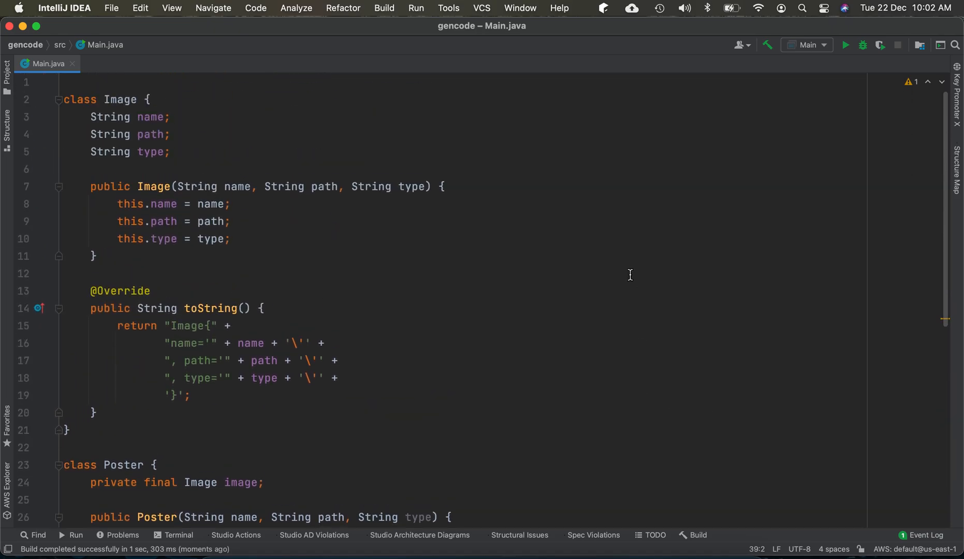
scroll(down, 3)
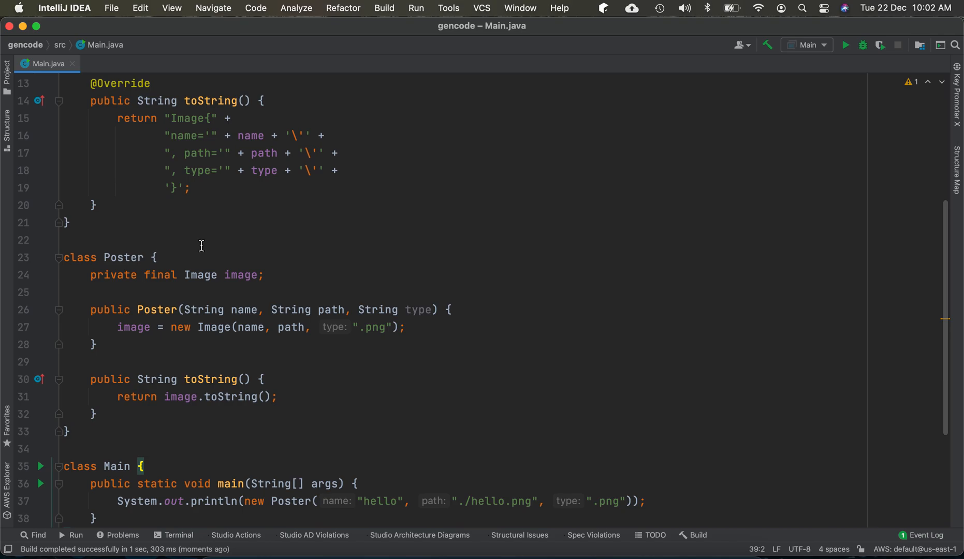
click(155, 256)
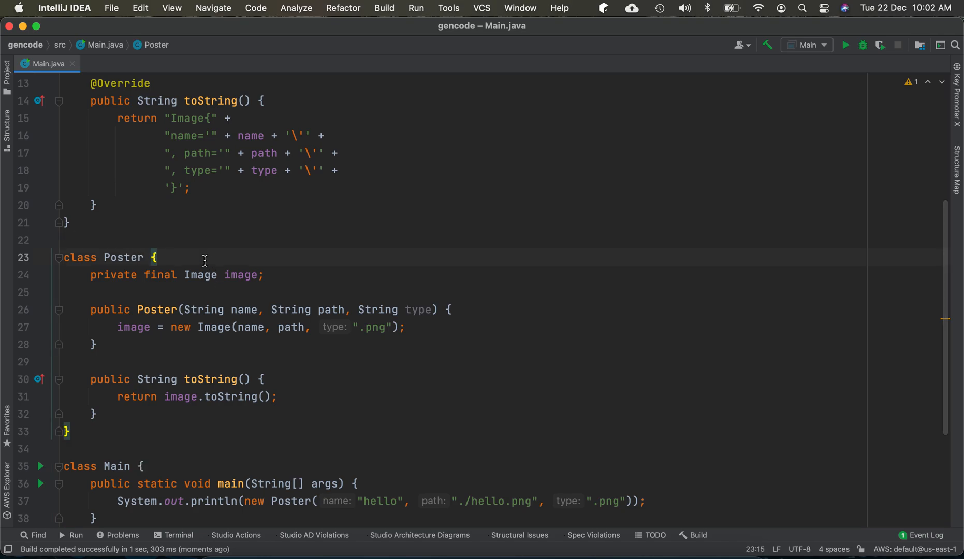